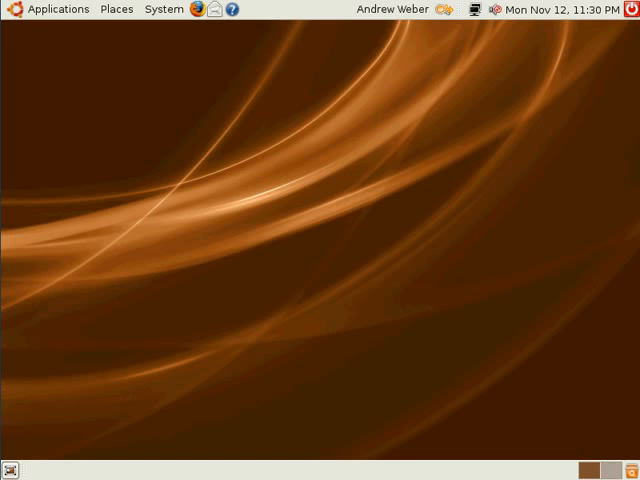
pyautogui.moveTo(148, 124)
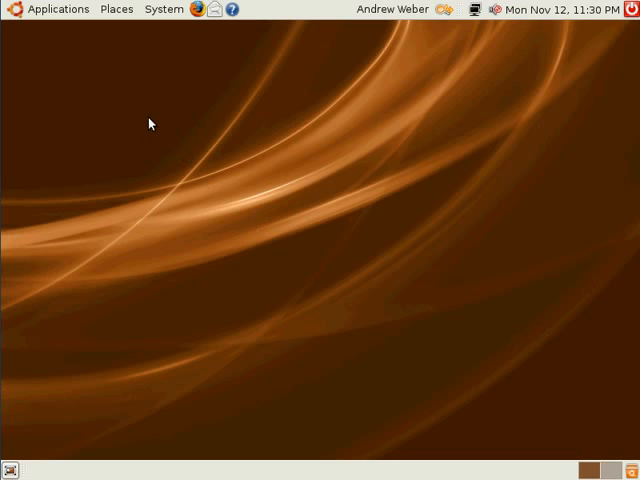
# Browse the Applications and Places menus, then launch System > Preferences > Main Menu.
pyautogui.click(57, 9)
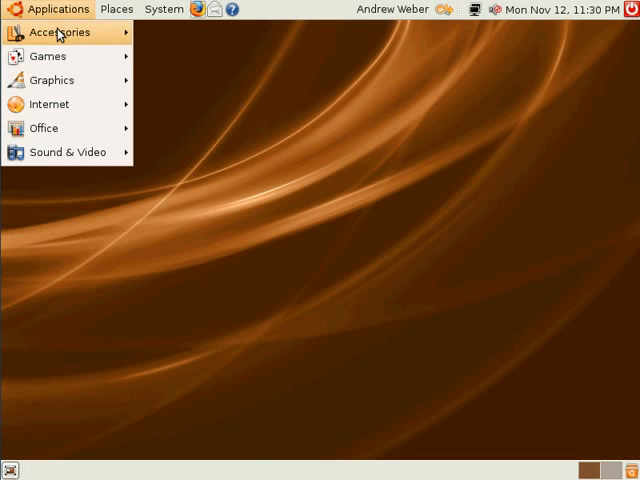
pyautogui.click(116, 9)
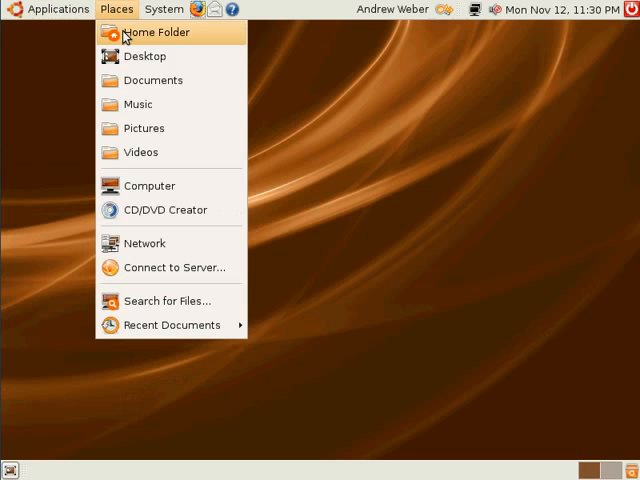
pyautogui.moveTo(140, 186)
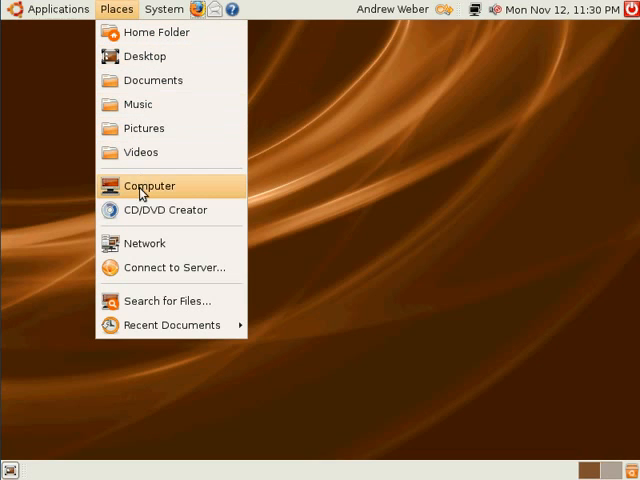
pyautogui.click(163, 8)
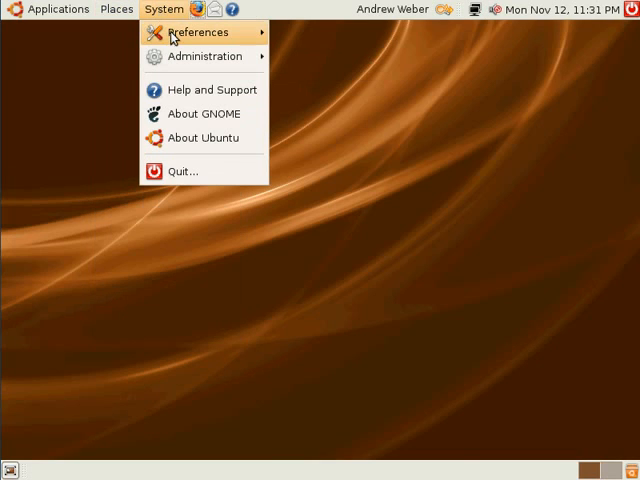
pyautogui.click(198, 32)
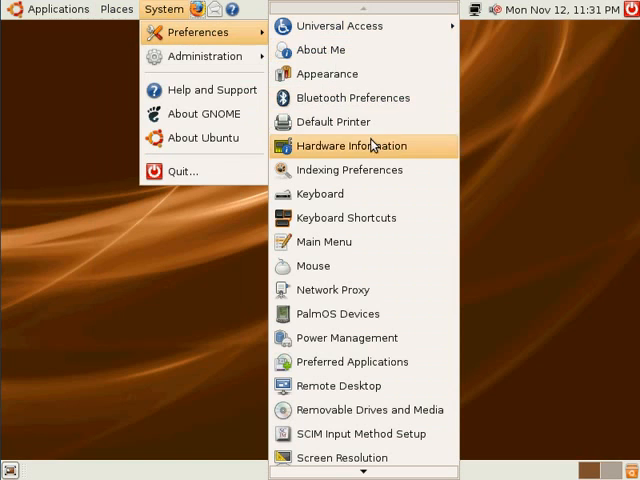
pyautogui.click(323, 242)
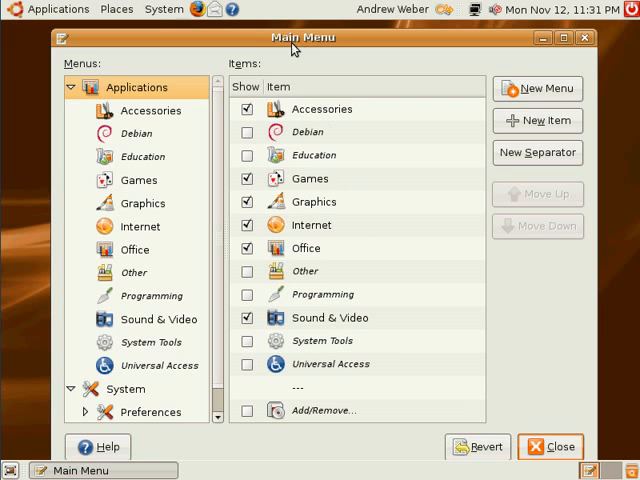
pyautogui.moveTo(117, 75)
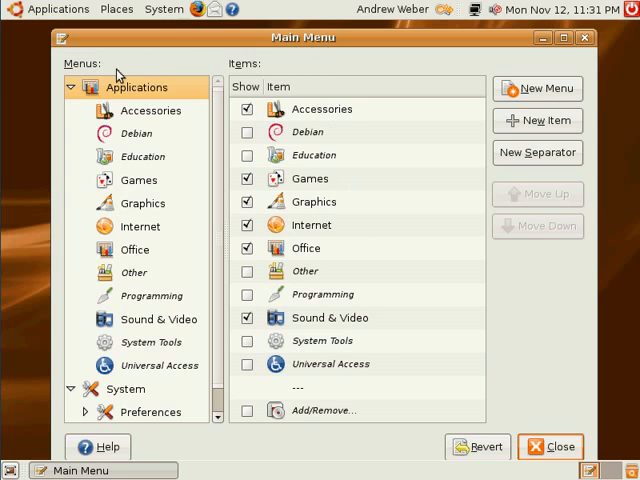
pyautogui.moveTo(117, 395)
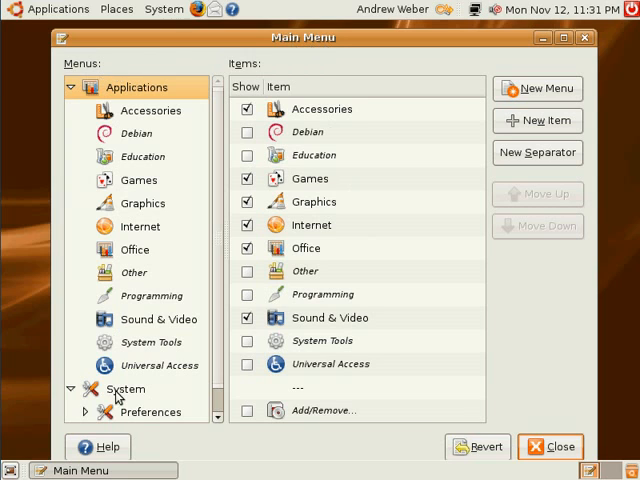
pyautogui.click(126, 388)
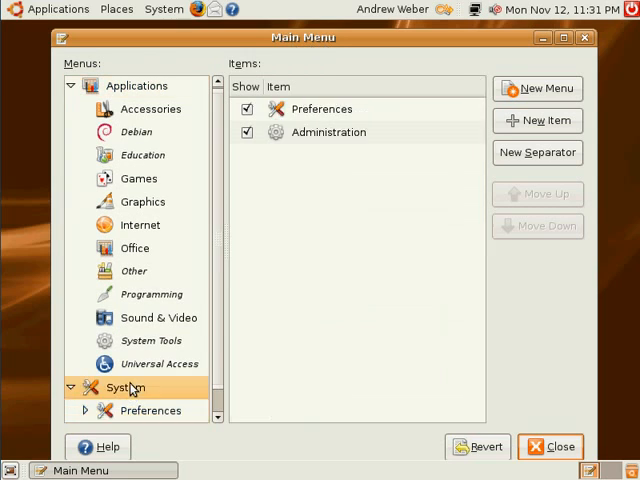
pyautogui.click(137, 86)
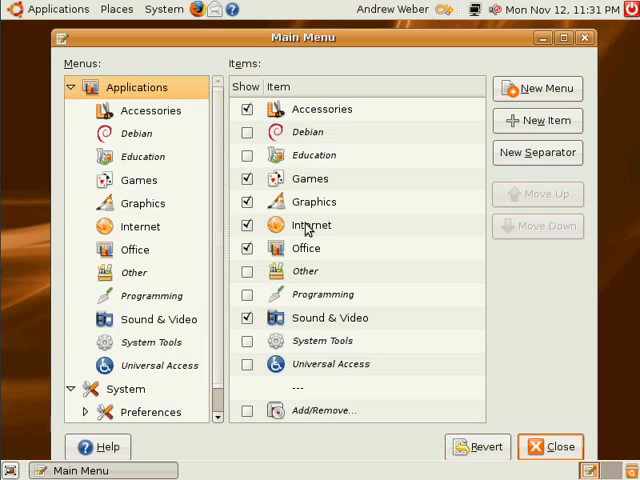
pyautogui.moveTo(308, 340)
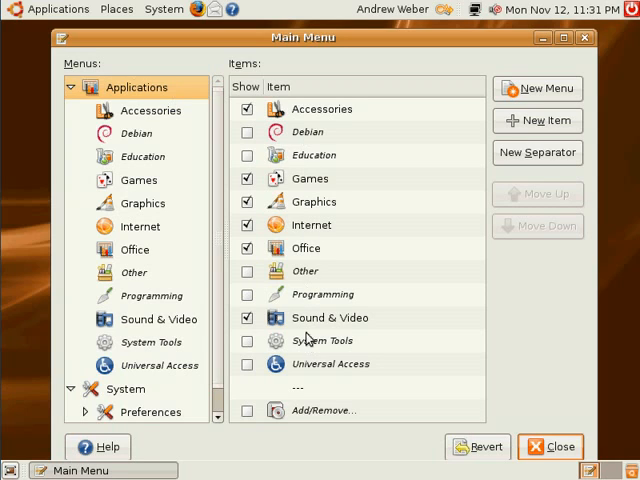
# Show the Debian and Education categories, then open and cancel the New Menu and New Item dialogs.
pyautogui.click(307, 131)
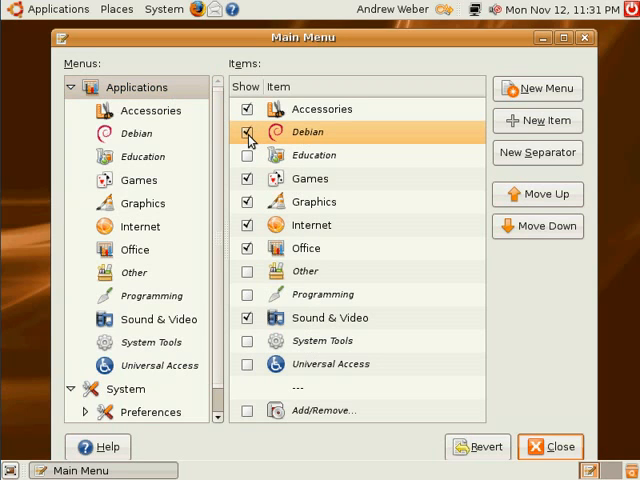
pyautogui.click(246, 155)
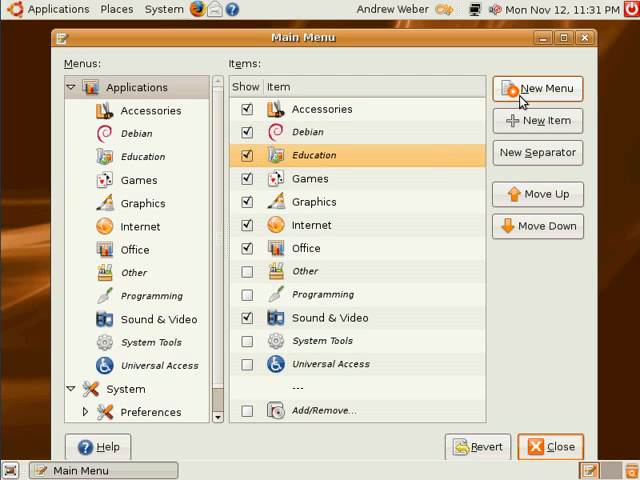
pyautogui.click(538, 88)
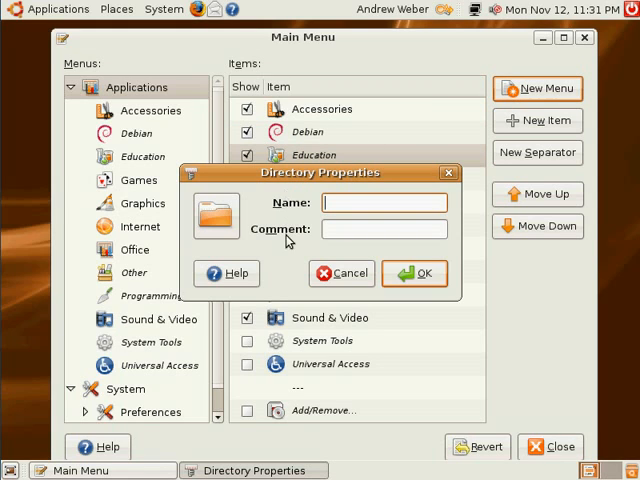
pyautogui.click(348, 273)
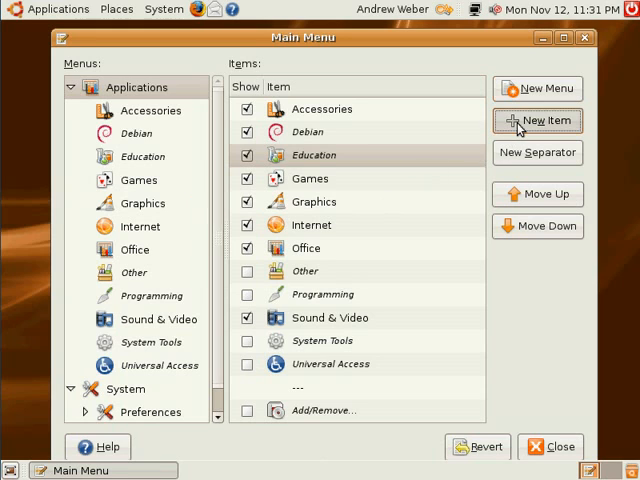
pyautogui.click(537, 120)
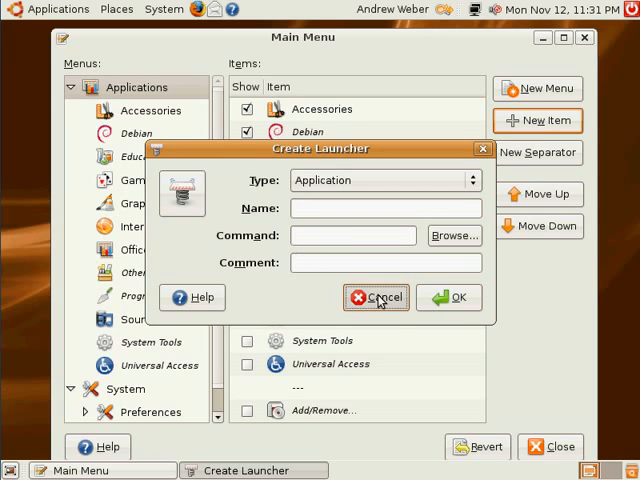
pyautogui.click(377, 297)
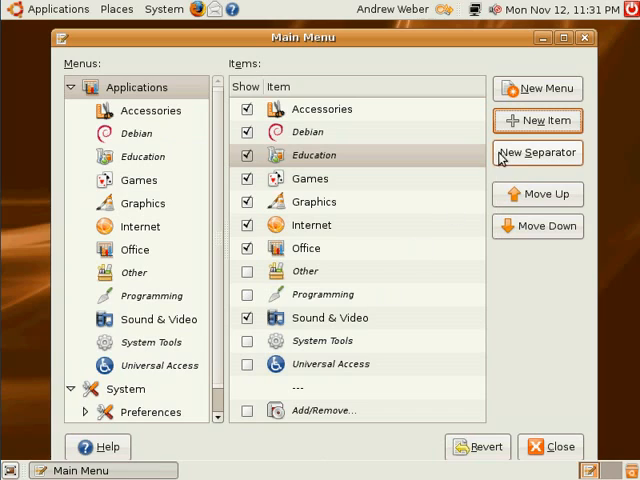
pyautogui.moveTo(368, 363)
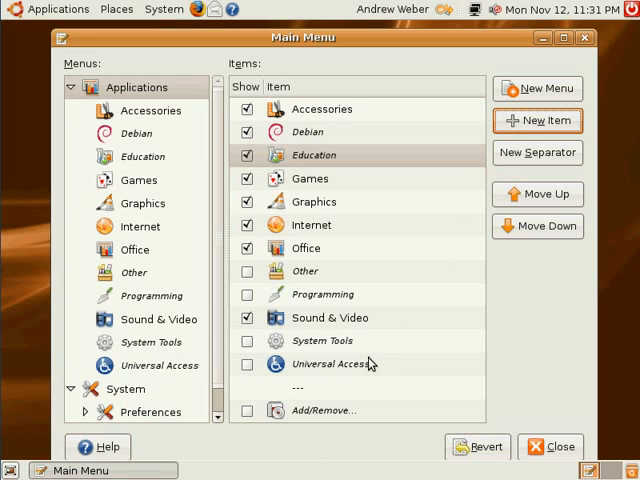
pyautogui.moveTo(355, 402)
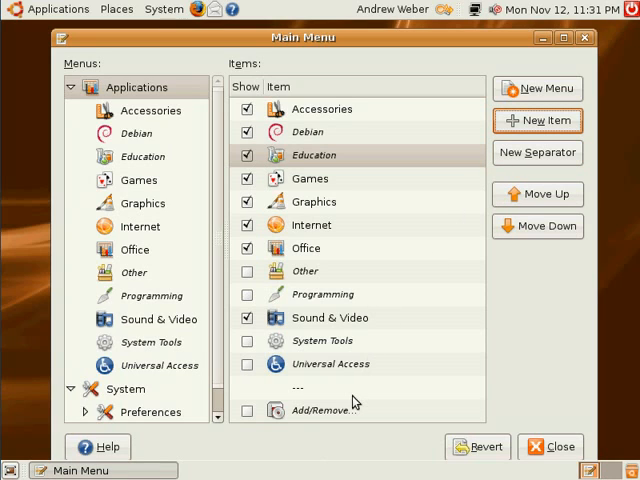